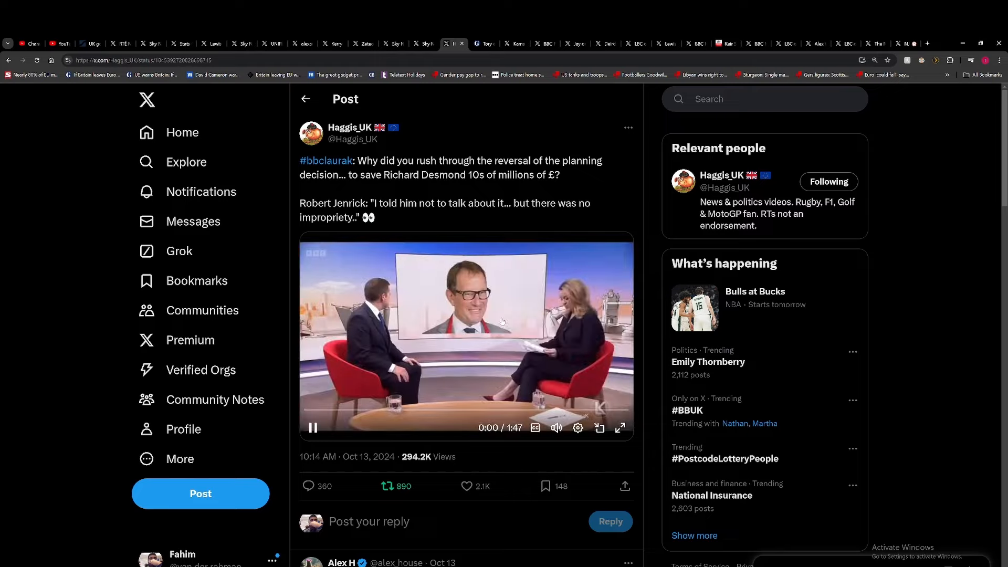
Step: Play the post's BBC interview clip from the start until Jenrick's name caption appears
{"action": "left_click", "coordinate": [312, 427]}
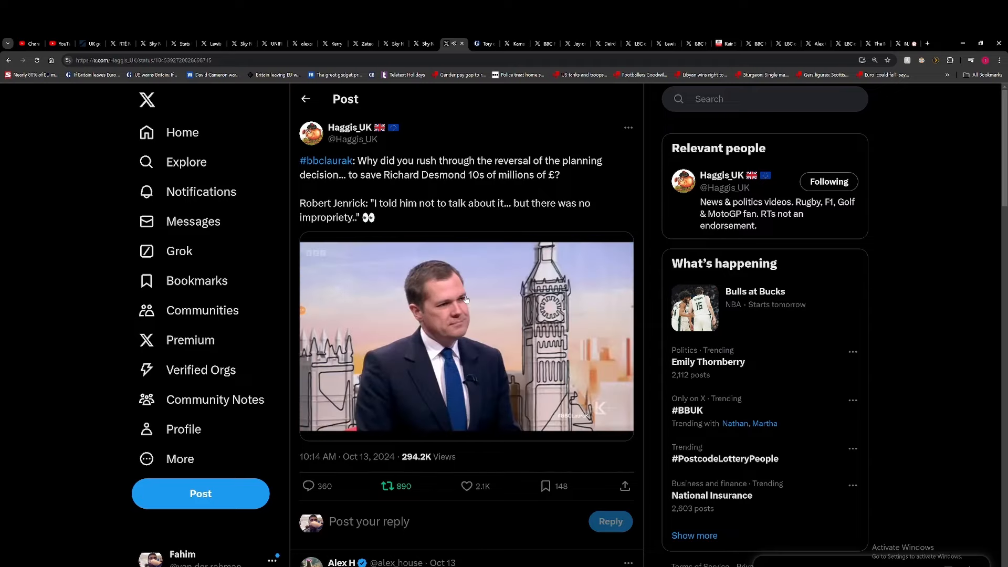
{"action": "left_click", "coordinate": [465, 337]}
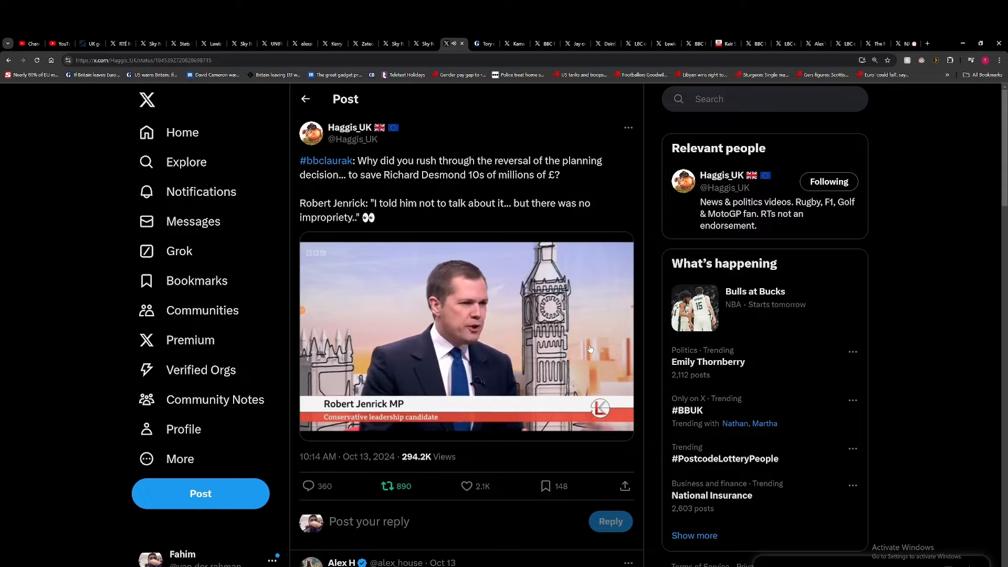
Step: Pause the clip at 0:39, then resume it and let it run to about 1:11
{"action": "left_click", "coordinate": [466, 333]}
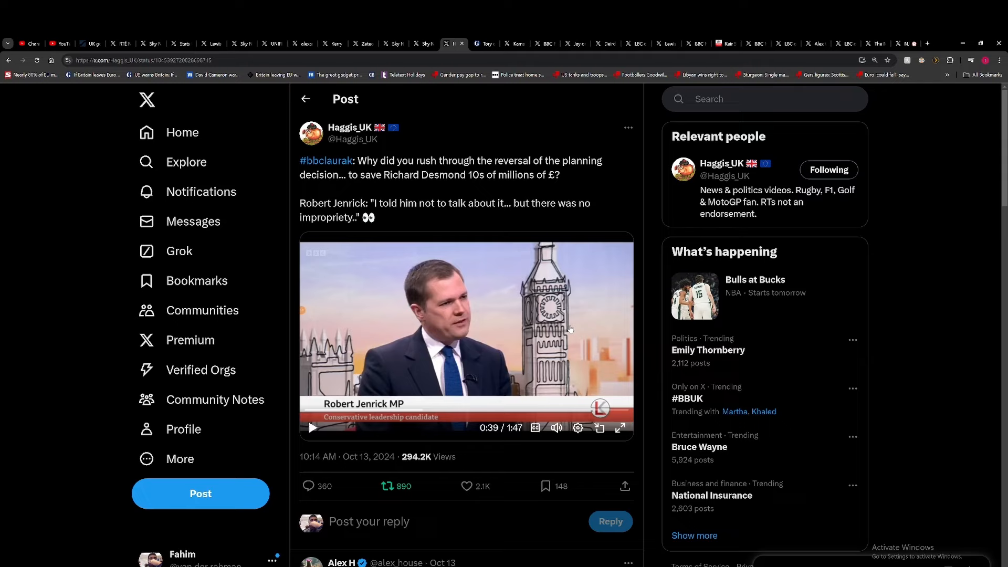
{"action": "mouse_move", "coordinate": [565, 354]}
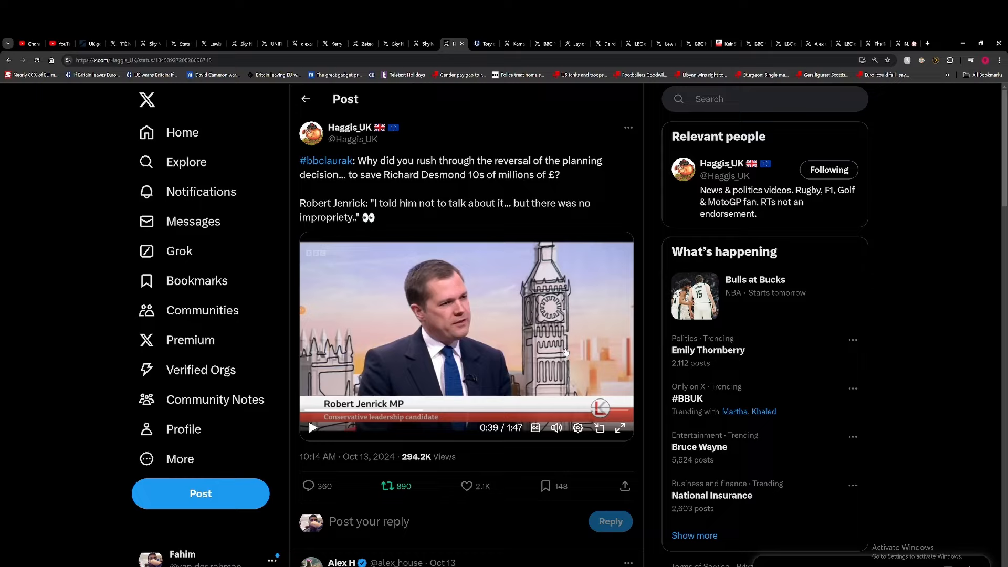
{"action": "left_click", "coordinate": [313, 427]}
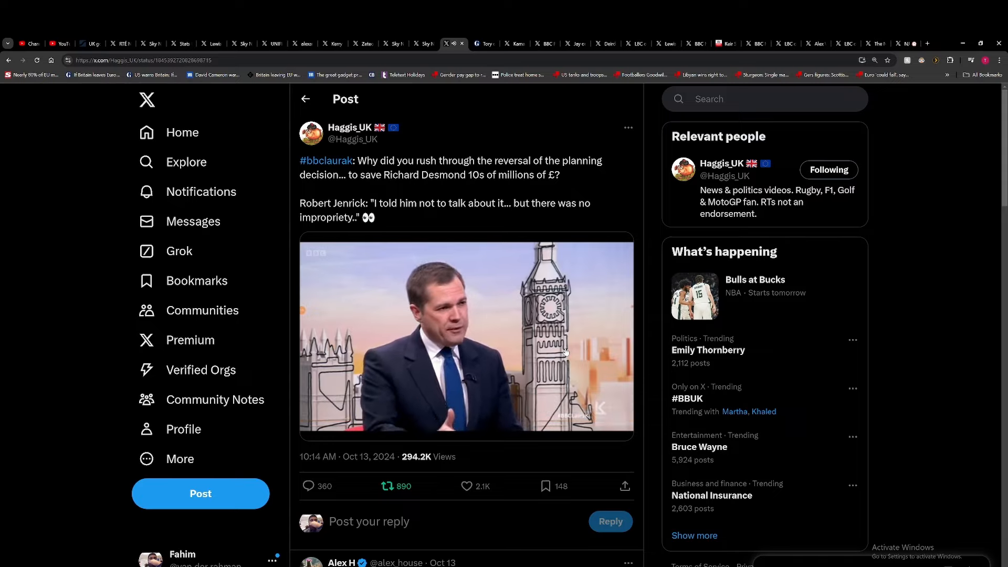
{"action": "left_click", "coordinate": [465, 336]}
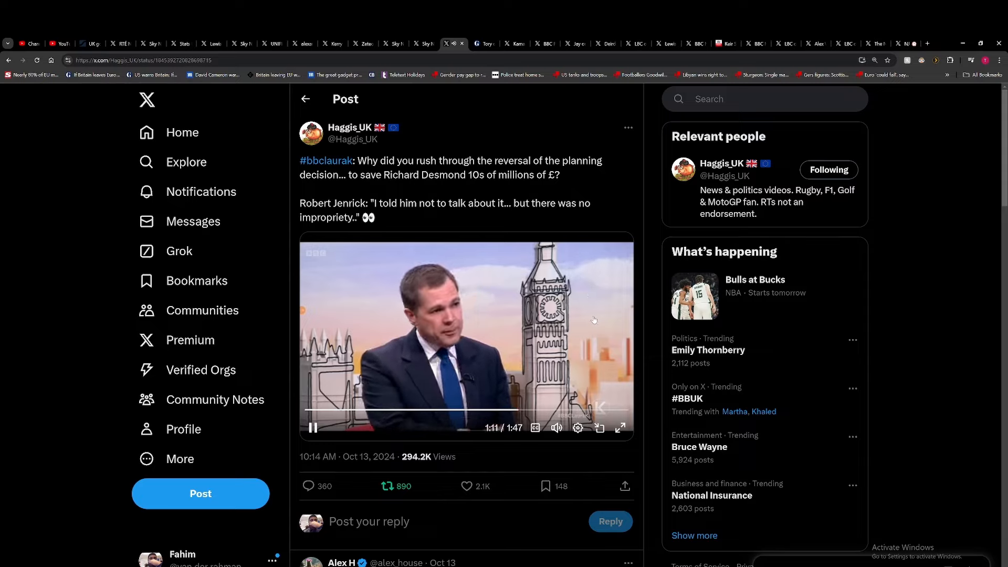
Step: Pause the clip at 1:12 and resume it so the presenter's part plays on toward 1:32
{"action": "left_click", "coordinate": [313, 427]}
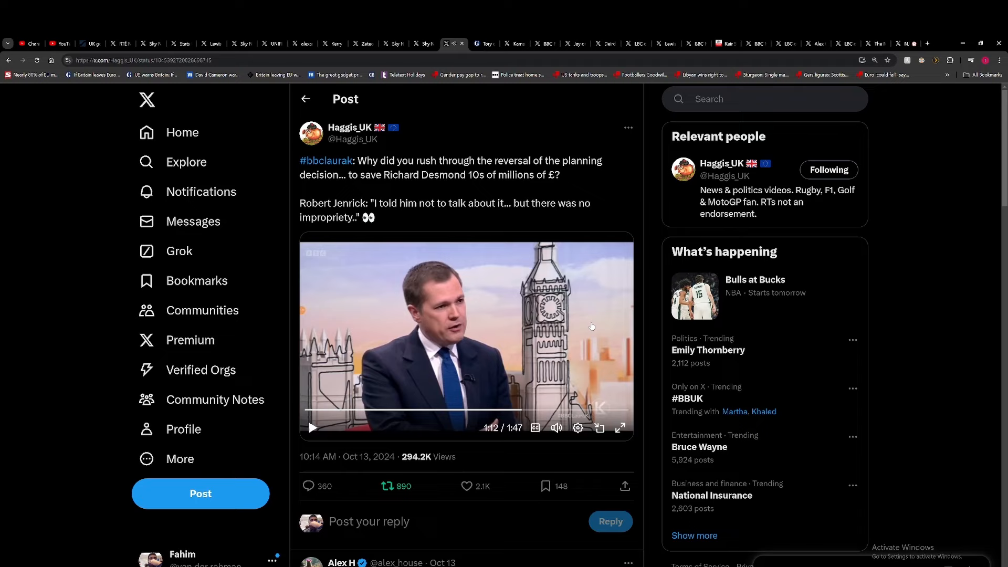
{"action": "left_click", "coordinate": [313, 427]}
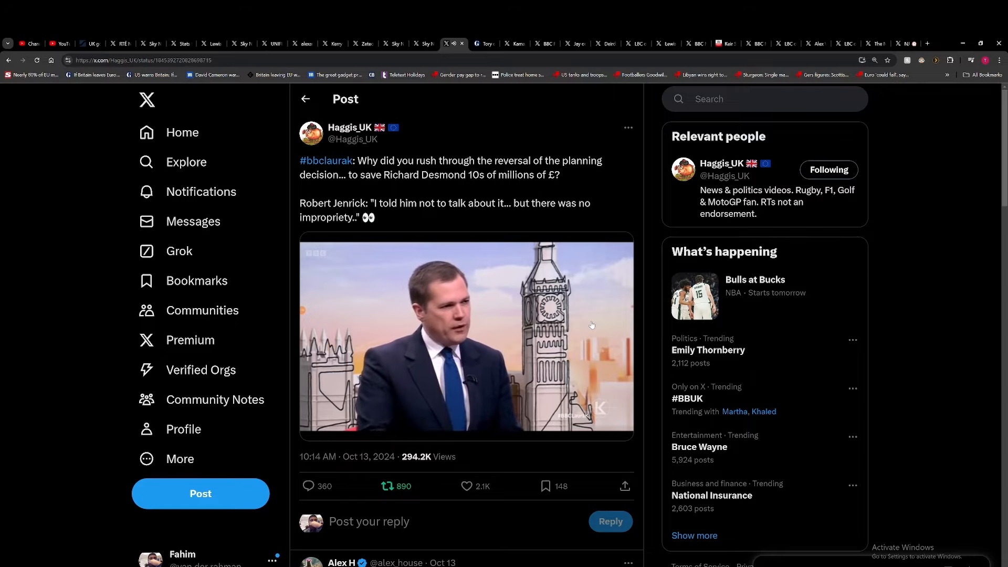
{"action": "left_click", "coordinate": [465, 337]}
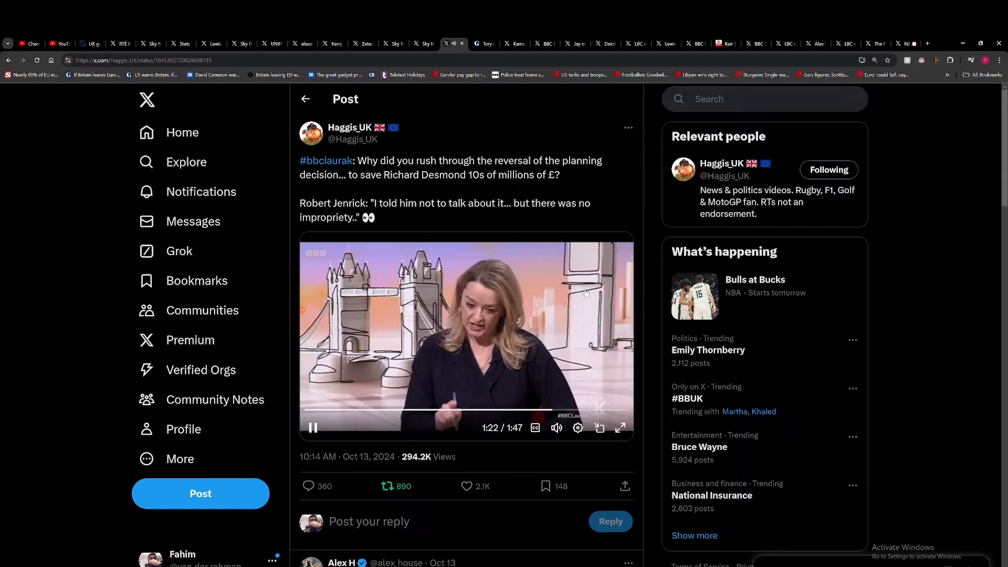
{"action": "mouse_move", "coordinate": [602, 372]}
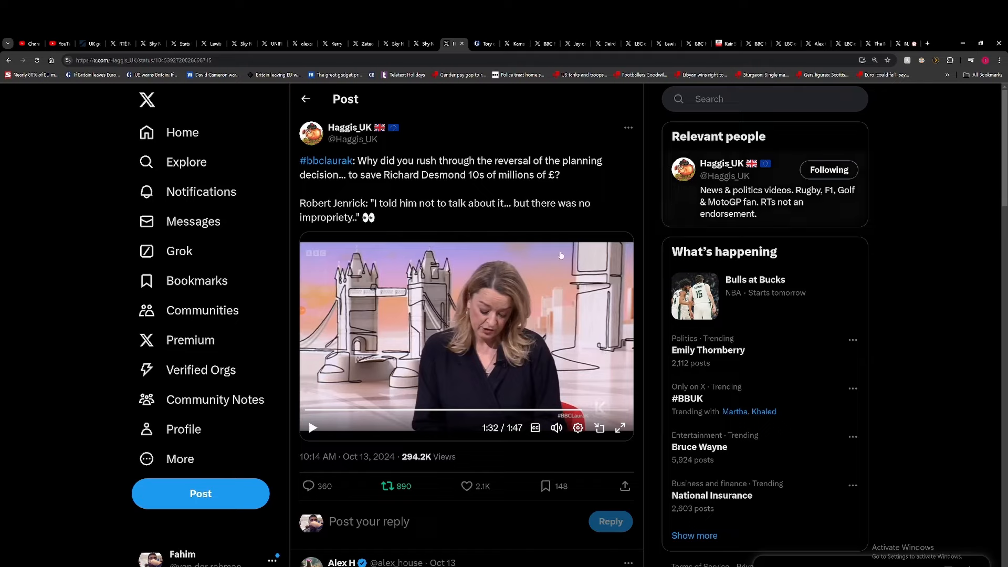
{"action": "mouse_move", "coordinate": [574, 180]}
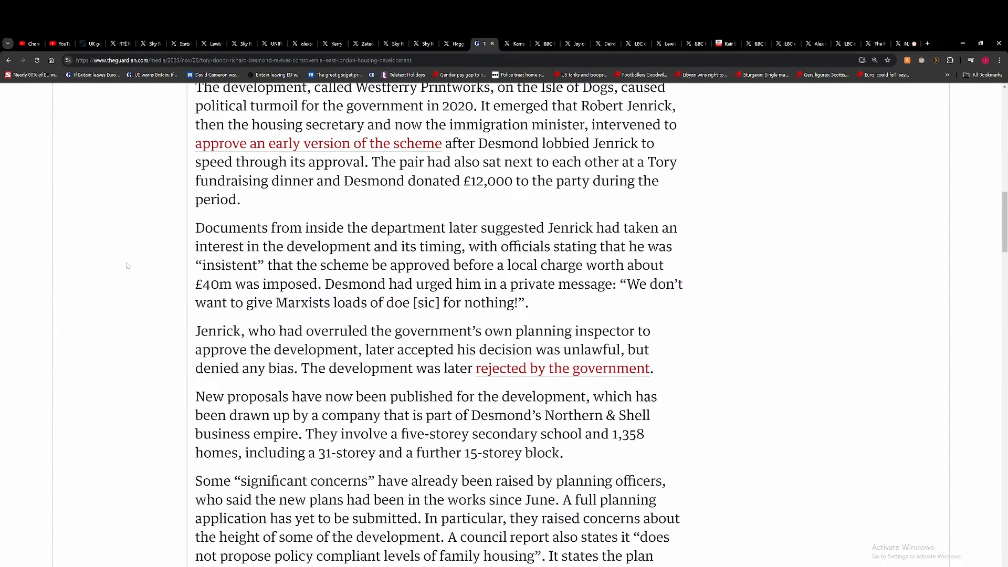
Step: Nudge the Guardian article back to the Westferry Printworks paragraph on Jenrick's intervention
{"action": "scroll", "scroll_direction": "down", "scroll_amount": 3}
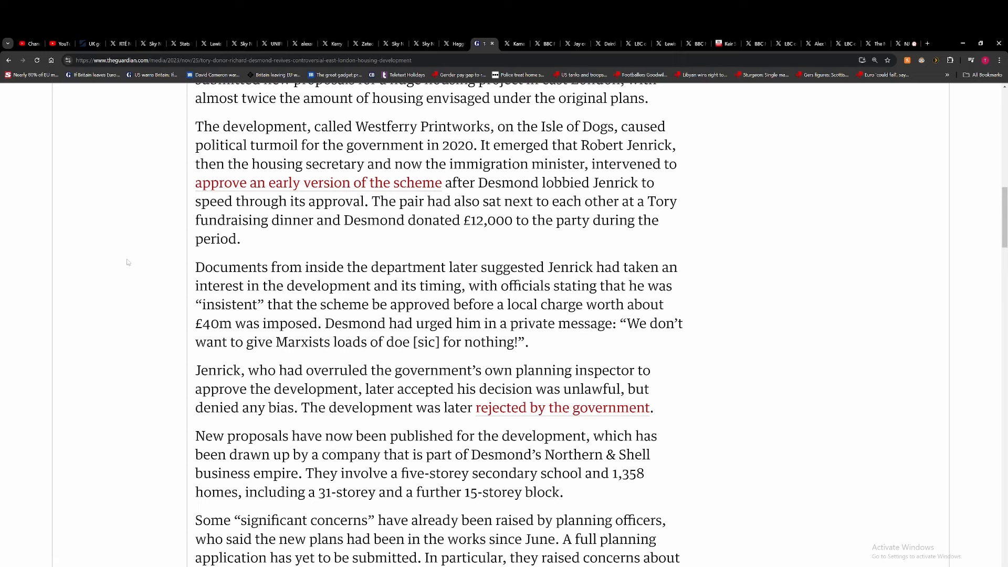
Step: Scroll down to the planning officers' concerns and Desmond's legal action against the gambling regulator
{"action": "scroll", "scroll_direction": "down", "scroll_amount": 3}
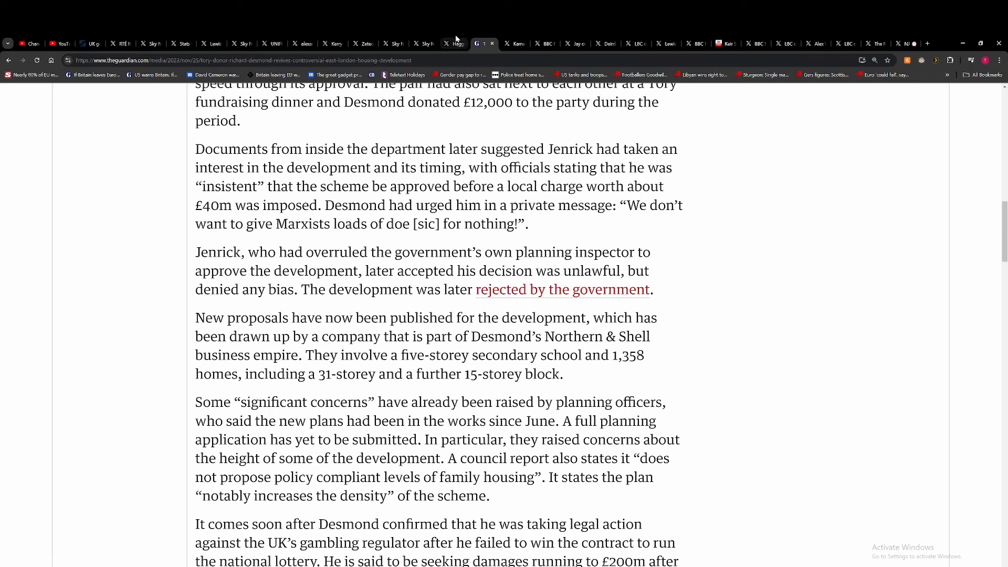
Step: Return to the X post and play the clip through its final seconds to 1:46 of 1:47
{"action": "left_click", "coordinate": [454, 43]}
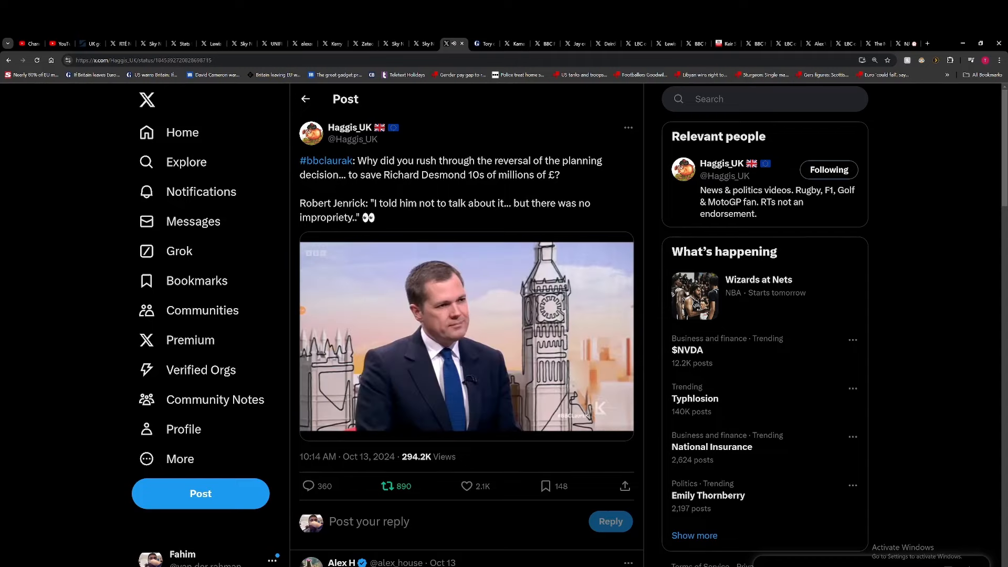
{"action": "left_click", "coordinate": [466, 334]}
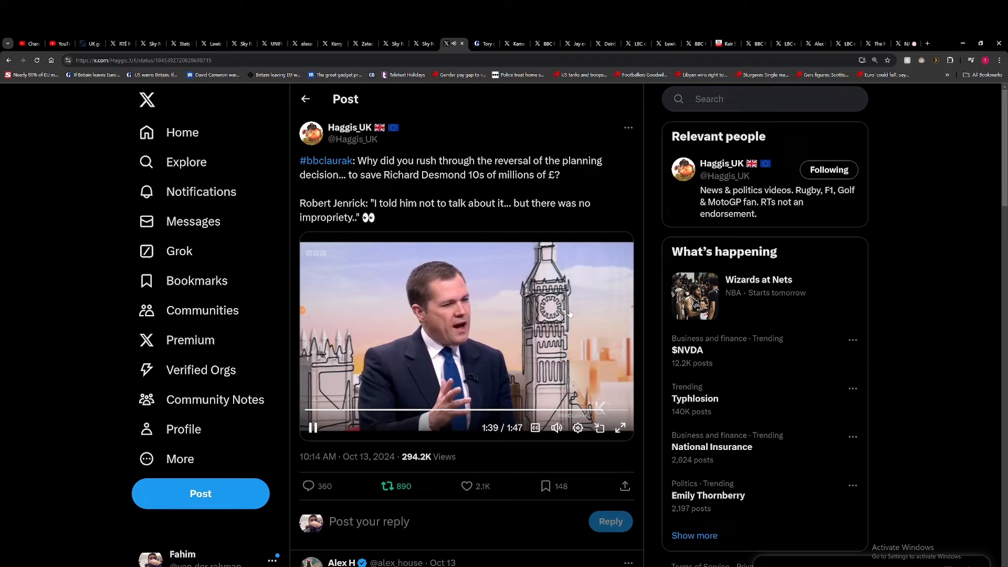
{"action": "left_click", "coordinate": [312, 428]}
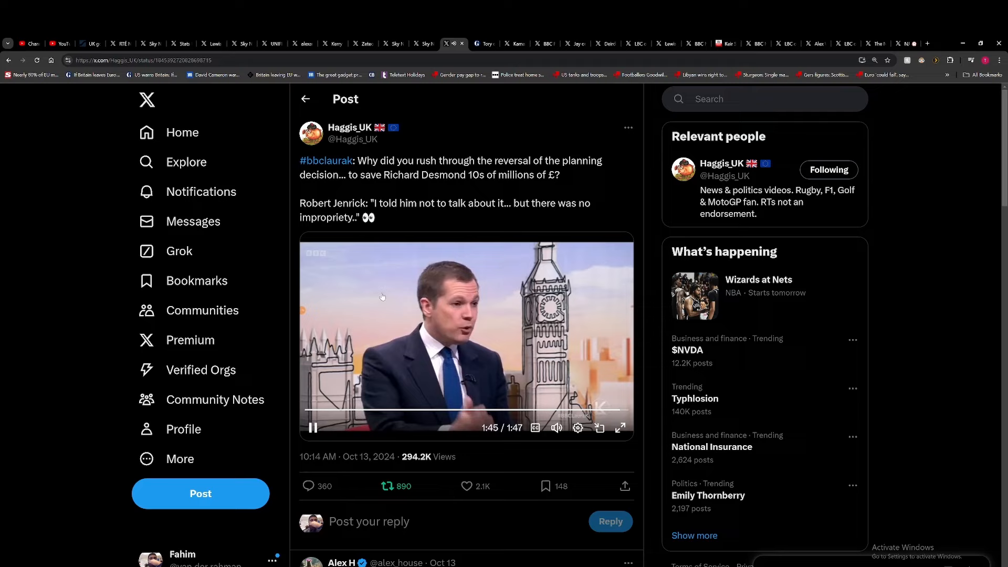
{"action": "left_click", "coordinate": [313, 427]}
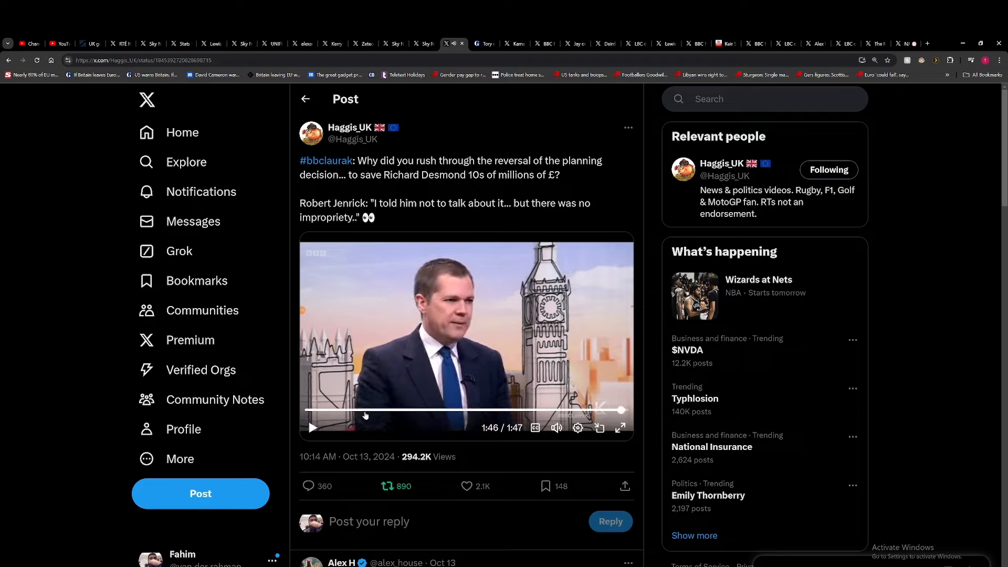
{"action": "left_click", "coordinate": [311, 409]}
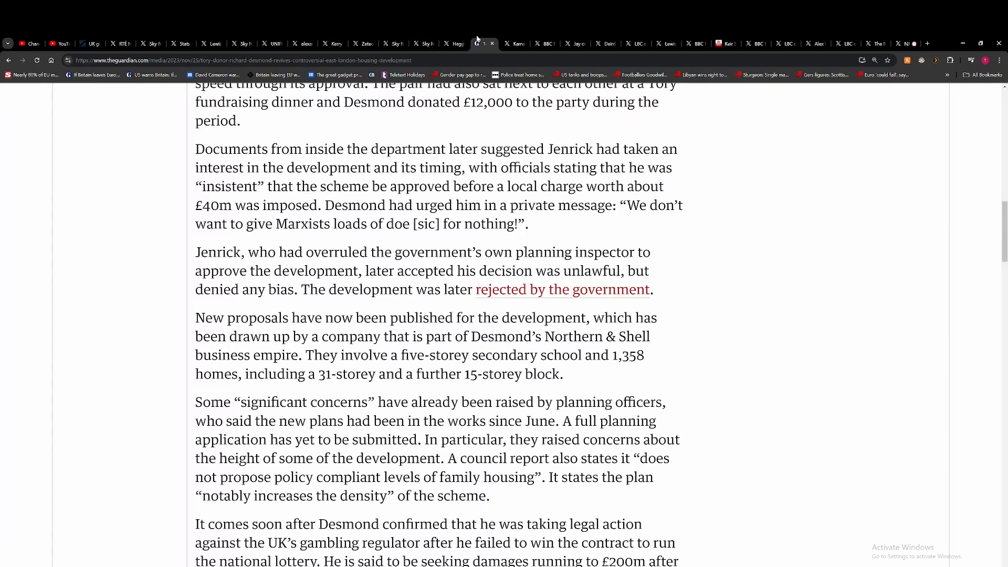
{"action": "mouse_move", "coordinate": [483, 44]}
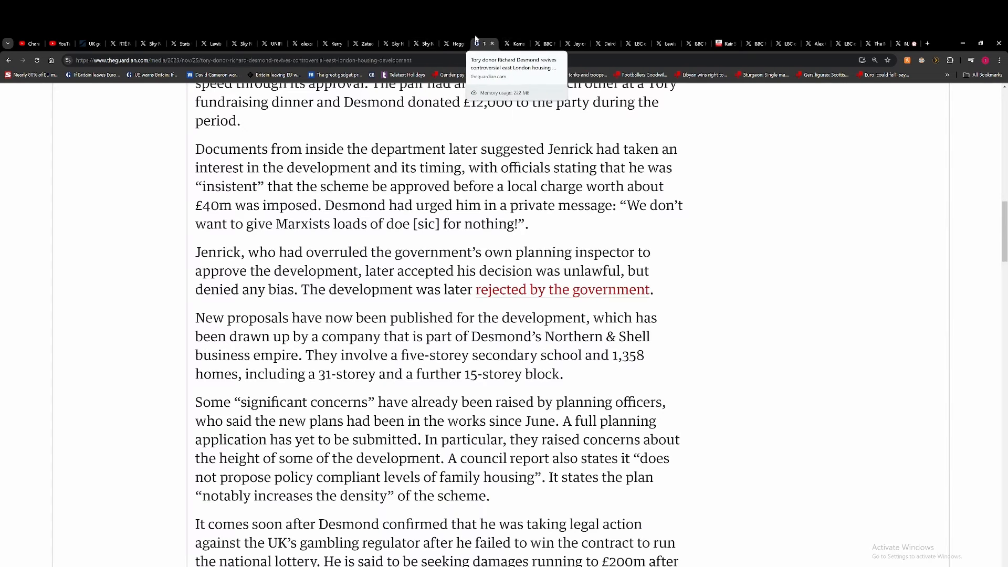
Step: Switch back to the X post, where the finished clip has reset to 0:00
{"action": "left_click", "coordinate": [453, 43]}
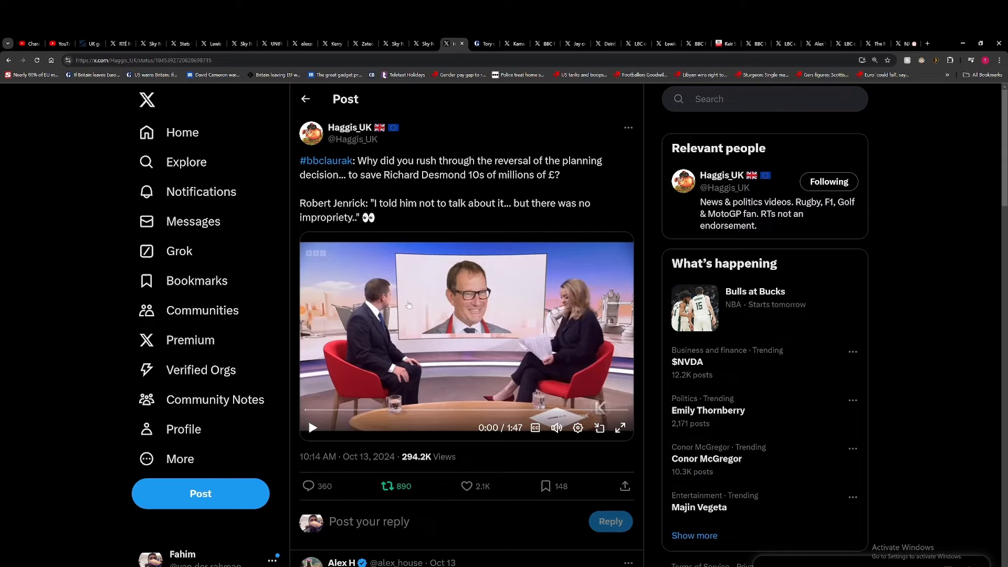
{"action": "mouse_move", "coordinate": [400, 317]}
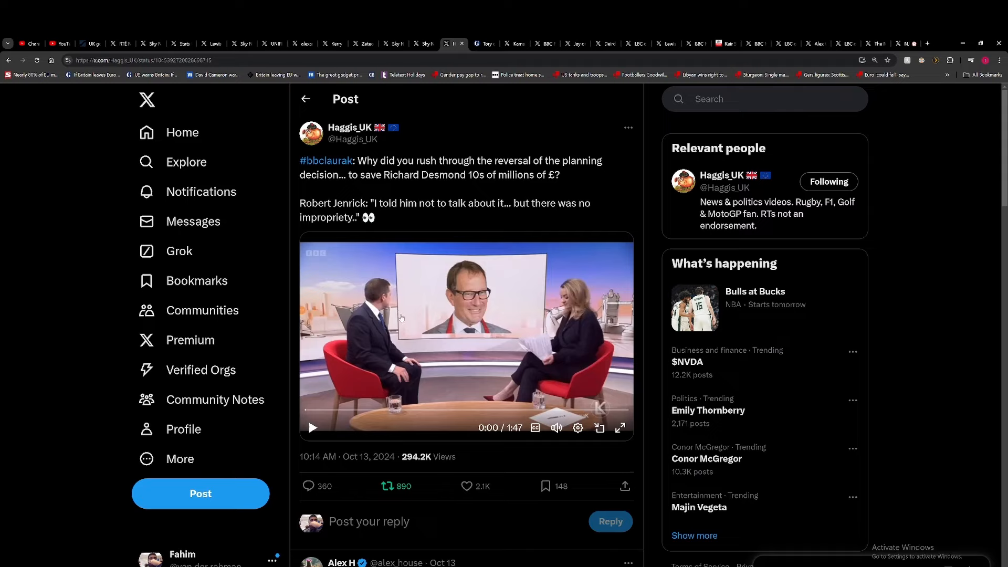